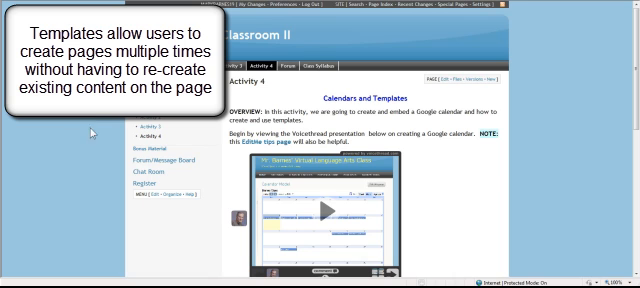
{"action": "mouse_move", "coordinate": [438, 202]}
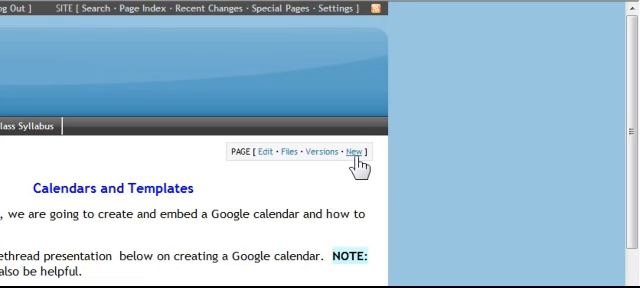
- Create a new wiki page titled 'syllabus' through PAGE > New
{"action": "left_click", "coordinate": [354, 146]}
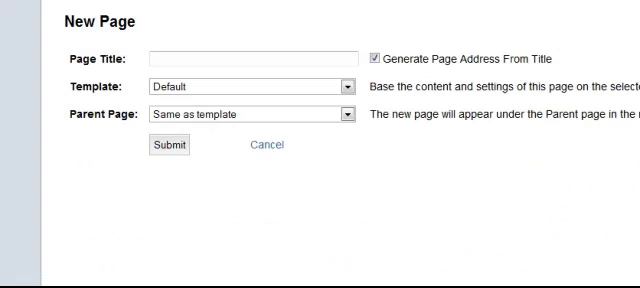
{"action": "left_click", "coordinate": [245, 61]}
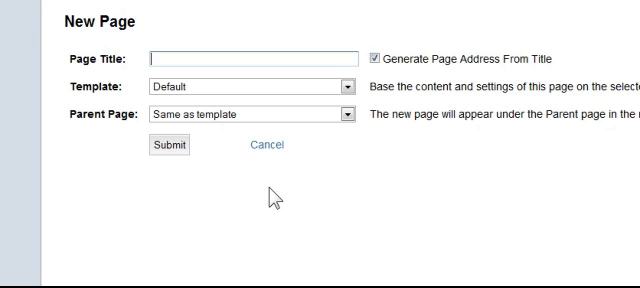
{"action": "type", "text": "syllabus"}
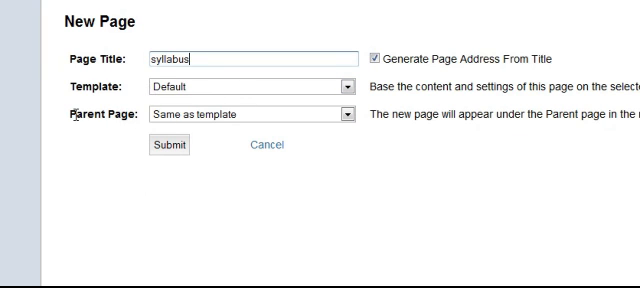
{"action": "mouse_move", "coordinate": [248, 123]}
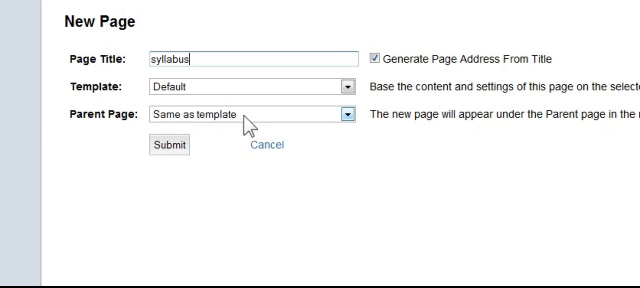
{"action": "mouse_move", "coordinate": [180, 170]}
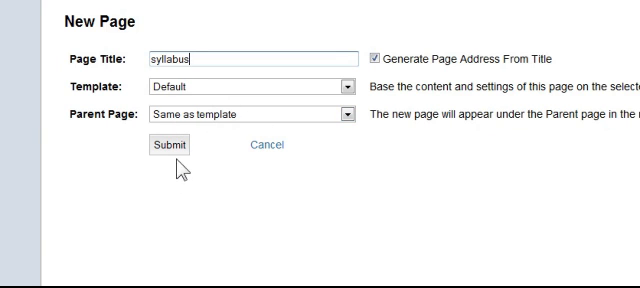
{"action": "left_click", "coordinate": [170, 144]}
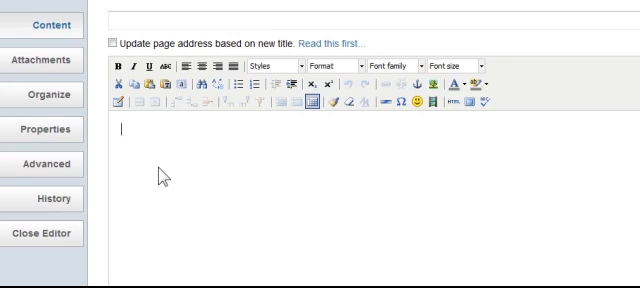
{"action": "mouse_move", "coordinate": [130, 122]}
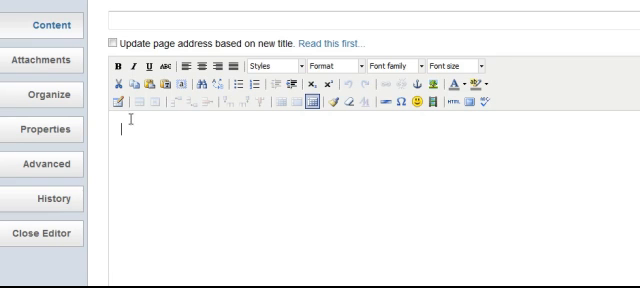
{"action": "mouse_move", "coordinate": [120, 103]}
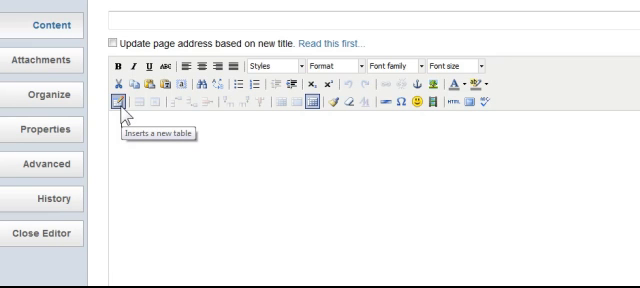
- Start inserting a table into the empty page body, prompting a clipboard access request
{"action": "left_click", "coordinate": [120, 103]}
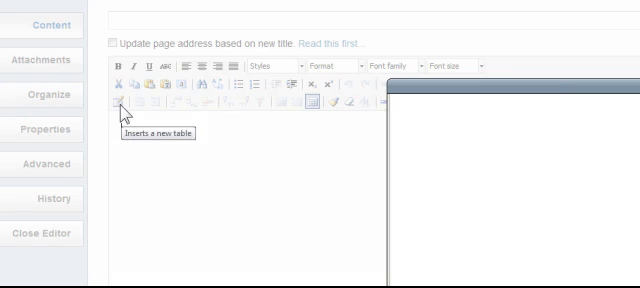
{"action": "left_click", "coordinate": [122, 104]}
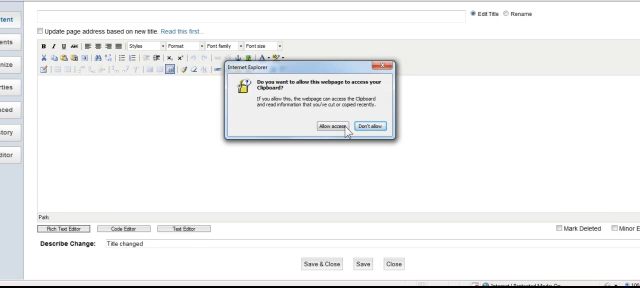
- Allow clipboard access so the copied weekly schedule table pastes into the editor
{"action": "left_click", "coordinate": [320, 127]}
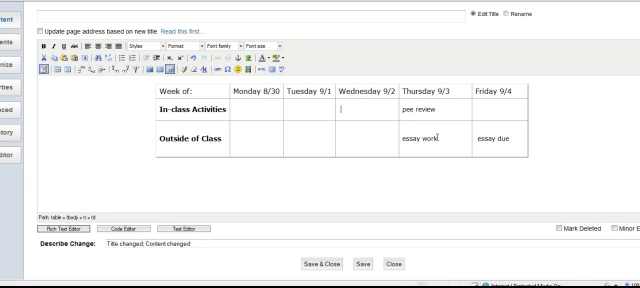
- Delete the dates and activity text, leaving only the Monday–Friday headings
{"action": "left_click", "coordinate": [405, 139]}
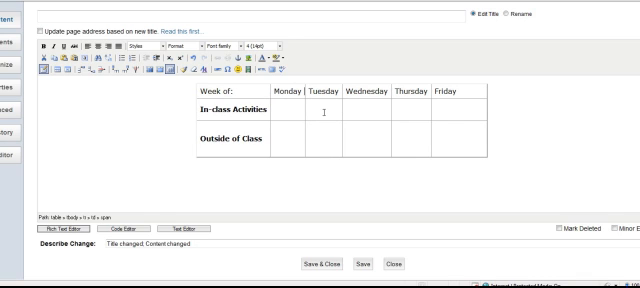
{"action": "mouse_move", "coordinate": [518, 133]}
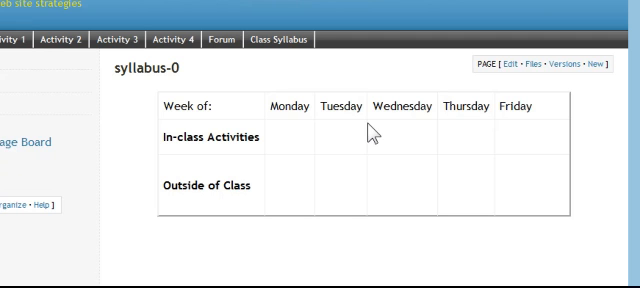
{"action": "mouse_move", "coordinate": [415, 100]}
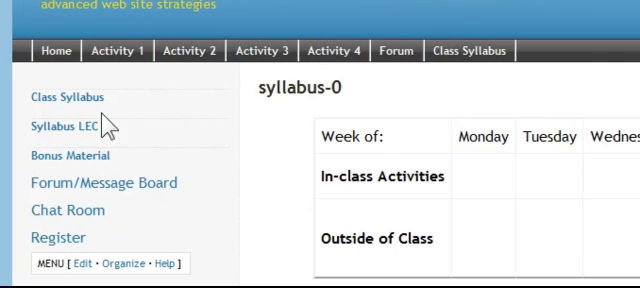
- Choose Class Syllabus in the left navigation menu
{"action": "left_click", "coordinate": [66, 97]}
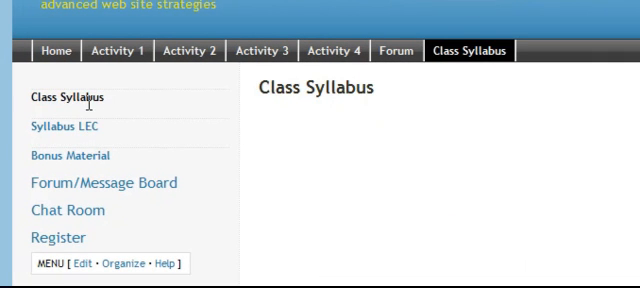
{"action": "mouse_move", "coordinate": [362, 120]}
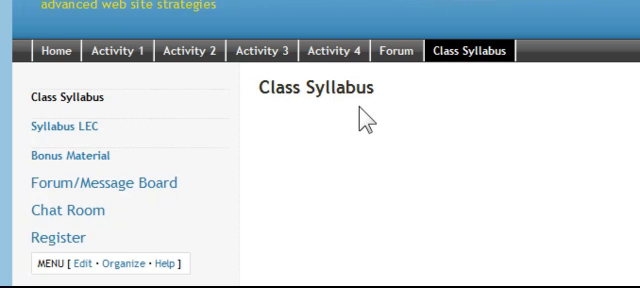
{"action": "mouse_move", "coordinate": [308, 133]}
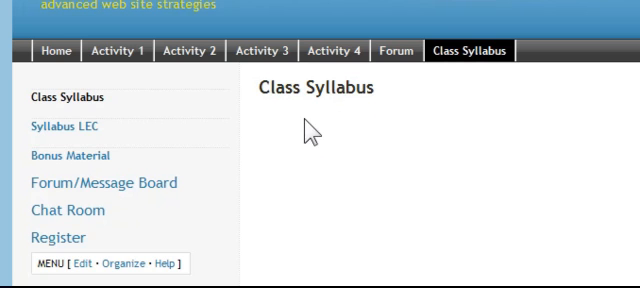
{"action": "mouse_move", "coordinate": [112, 135]}
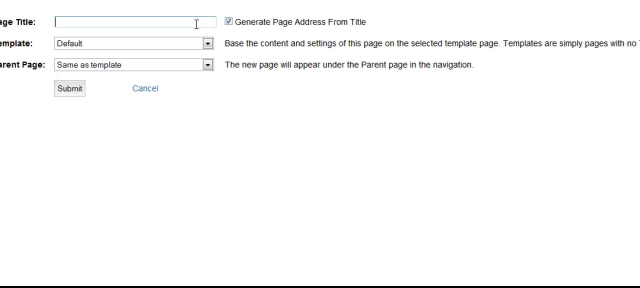
- Create page 'September 6' using template syllabus-0 with parent page Class Syllabus
{"action": "type", "text": "Septer"}
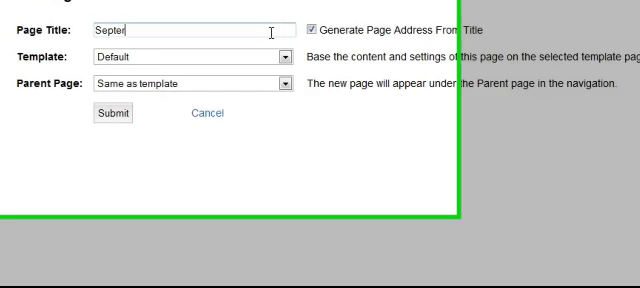
{"action": "type", "text": "Septe"}
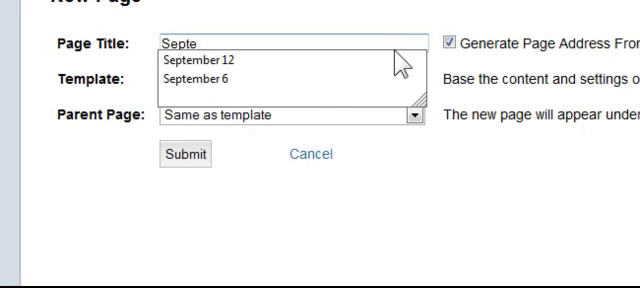
{"action": "left_click", "coordinate": [195, 78]}
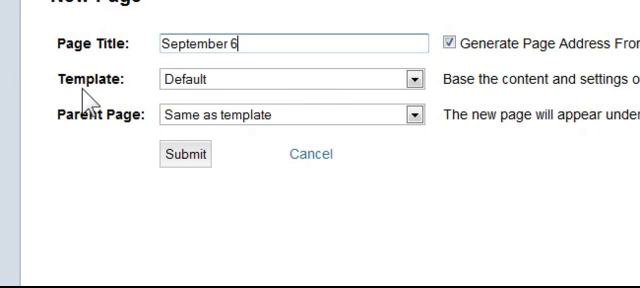
{"action": "left_click", "coordinate": [410, 79]}
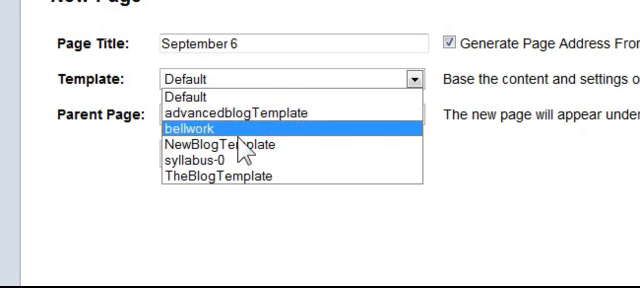
{"action": "left_click", "coordinate": [200, 161]}
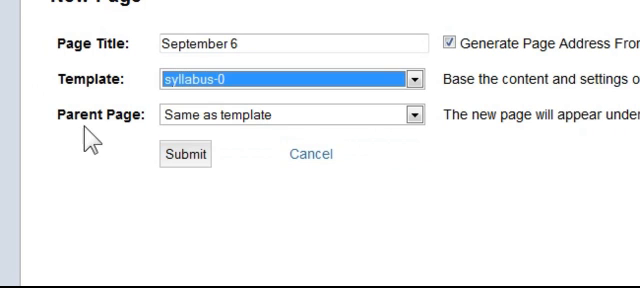
{"action": "mouse_move", "coordinate": [414, 114]}
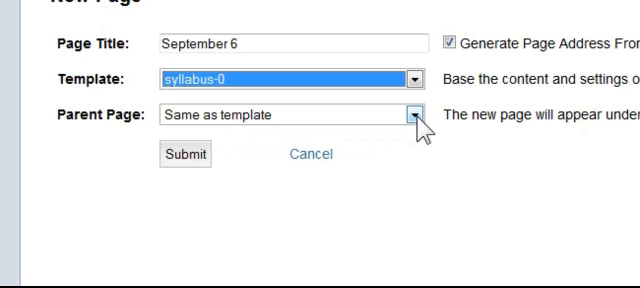
{"action": "left_click", "coordinate": [410, 114]}
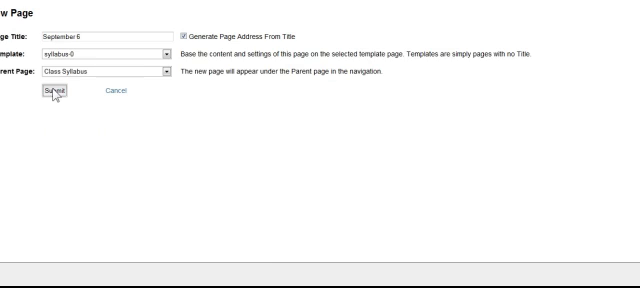
{"action": "left_click", "coordinate": [57, 92]}
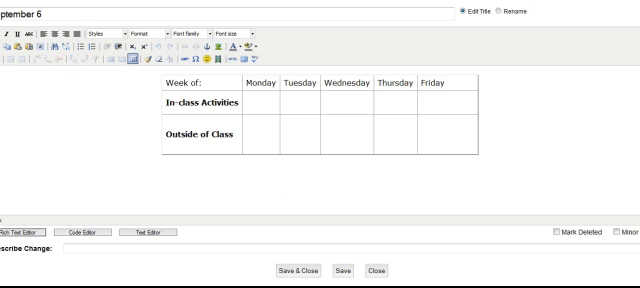
{"action": "mouse_move", "coordinate": [447, 66]}
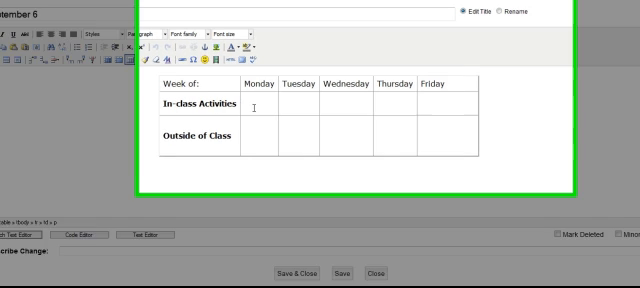
- Enter weather unit and chapter 1 for Monday, lab 1 and text question for Wednesday
{"action": "type", "text": "weather us"}
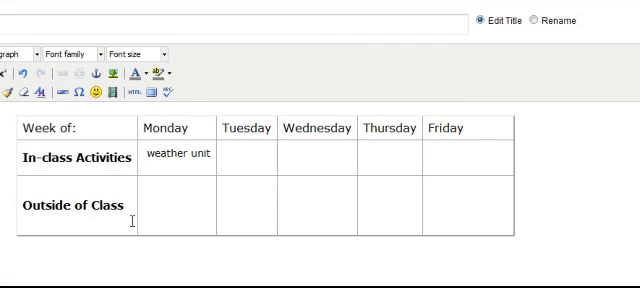
{"action": "type", "text": "chapter 1"}
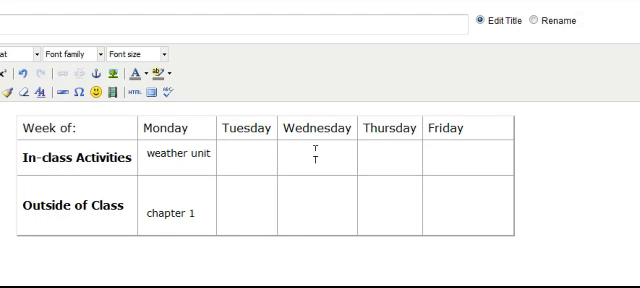
{"action": "type", "text": "lab 1"}
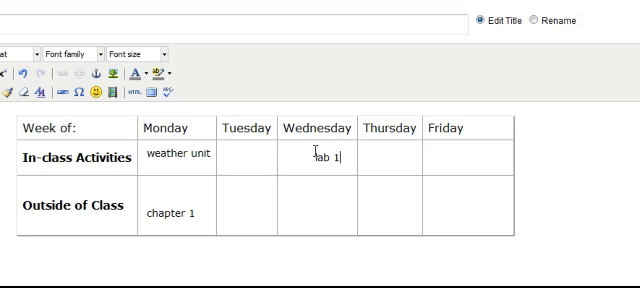
{"action": "left_click", "coordinate": [288, 208]}
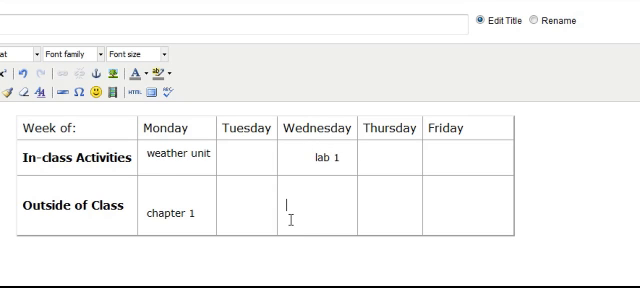
{"action": "type", "text": "text quest"}
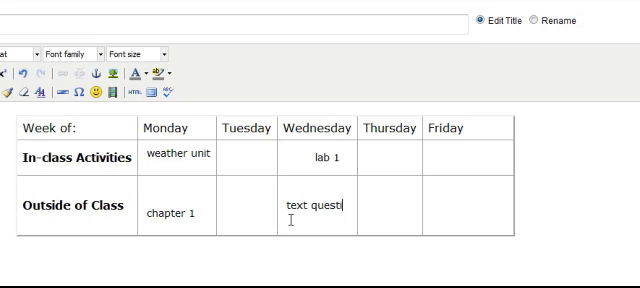
{"action": "type", "text": "ion"}
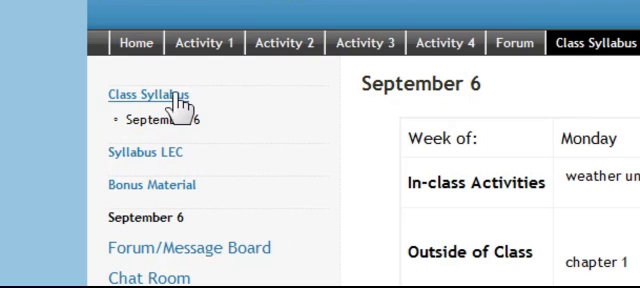
- Start another new page to get a blank New Page form
{"action": "left_click", "coordinate": [148, 94]}
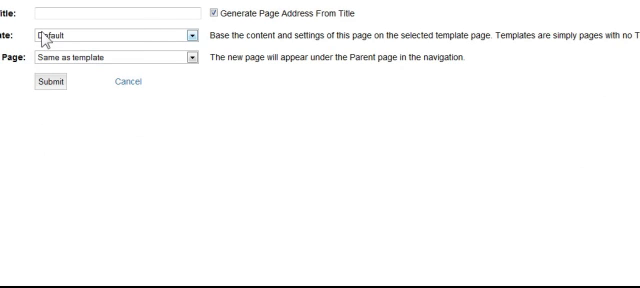
- Create page 'September 13' using template syllabus-0 with parent page Class Syllabus
{"action": "left_click", "coordinate": [192, 31]}
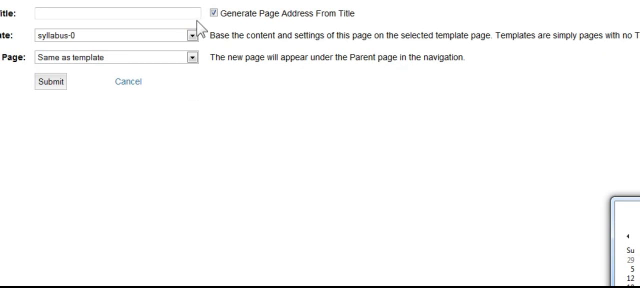
{"action": "type", "text": "S"}
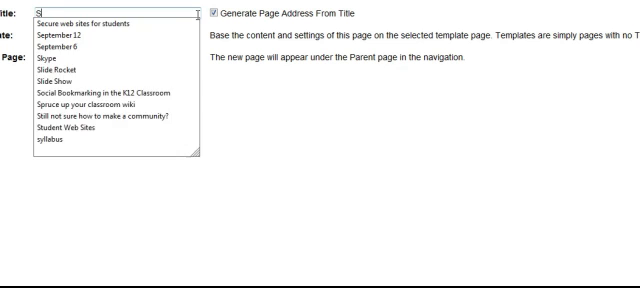
{"action": "type", "text": "eptember 13"}
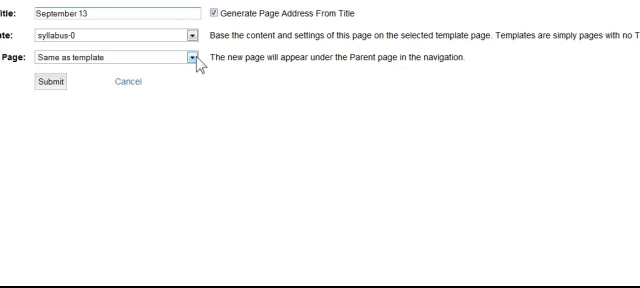
{"action": "left_click", "coordinate": [189, 57]}
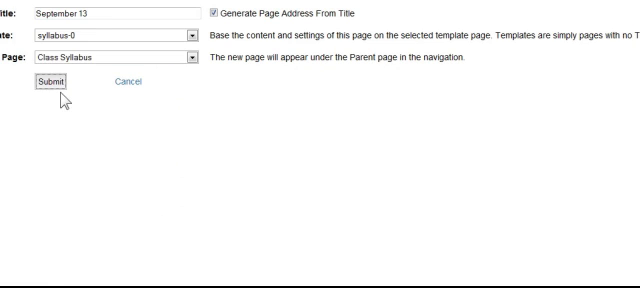
{"action": "left_click", "coordinate": [60, 84]}
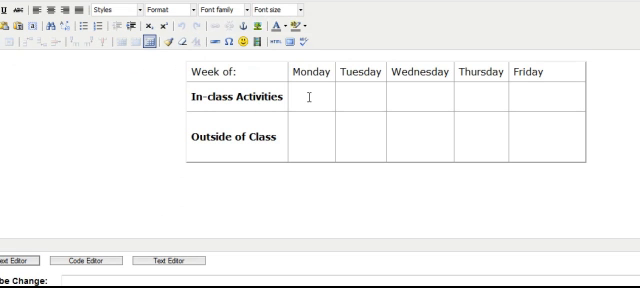
- Enter week 9/13-17, Unit 2 and chapter 3 in the table, then Save & Close
{"action": "left_click", "coordinate": [268, 77]}
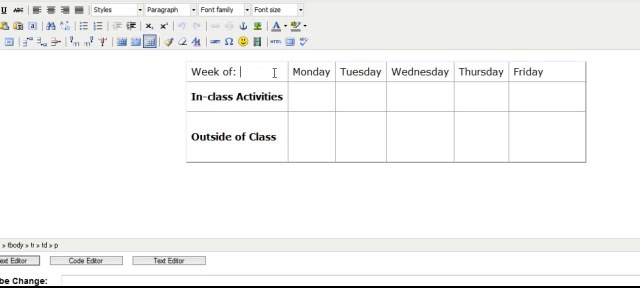
{"action": "type", "text": "9/13-"}
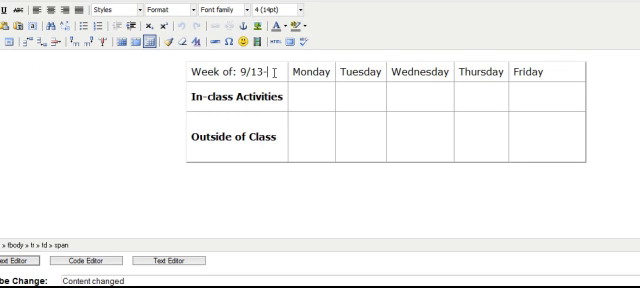
{"action": "type", "text": "17"}
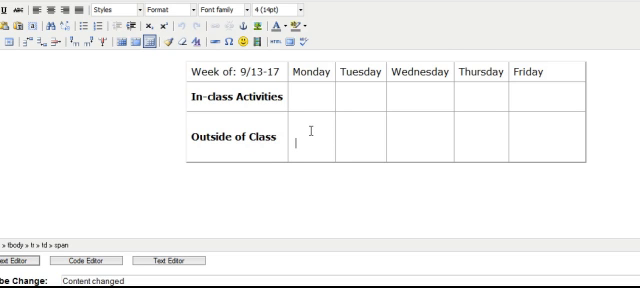
{"action": "type", "text": "cha"}
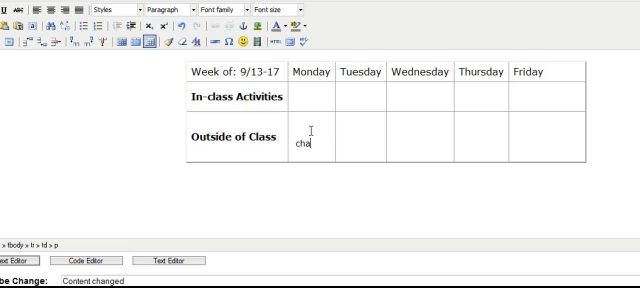
{"action": "type", "text": "pter 3"}
{"action": "left_click", "coordinate": [312, 96]}
{"action": "type", "text": "Unit 2"}
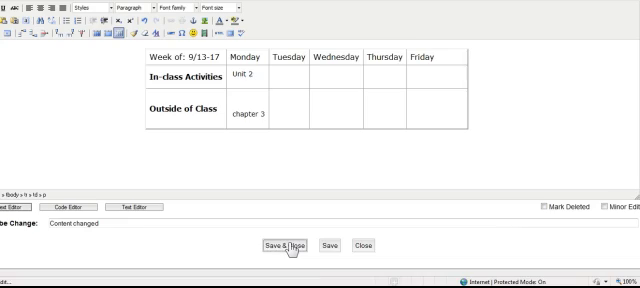
{"action": "left_click", "coordinate": [287, 245]}
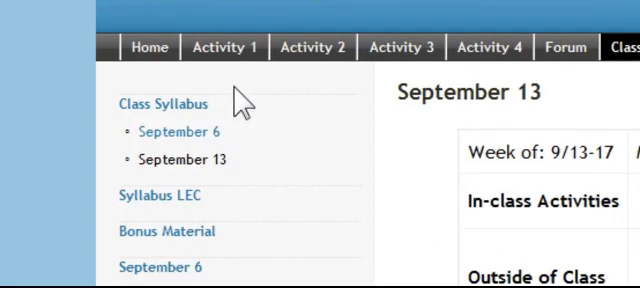